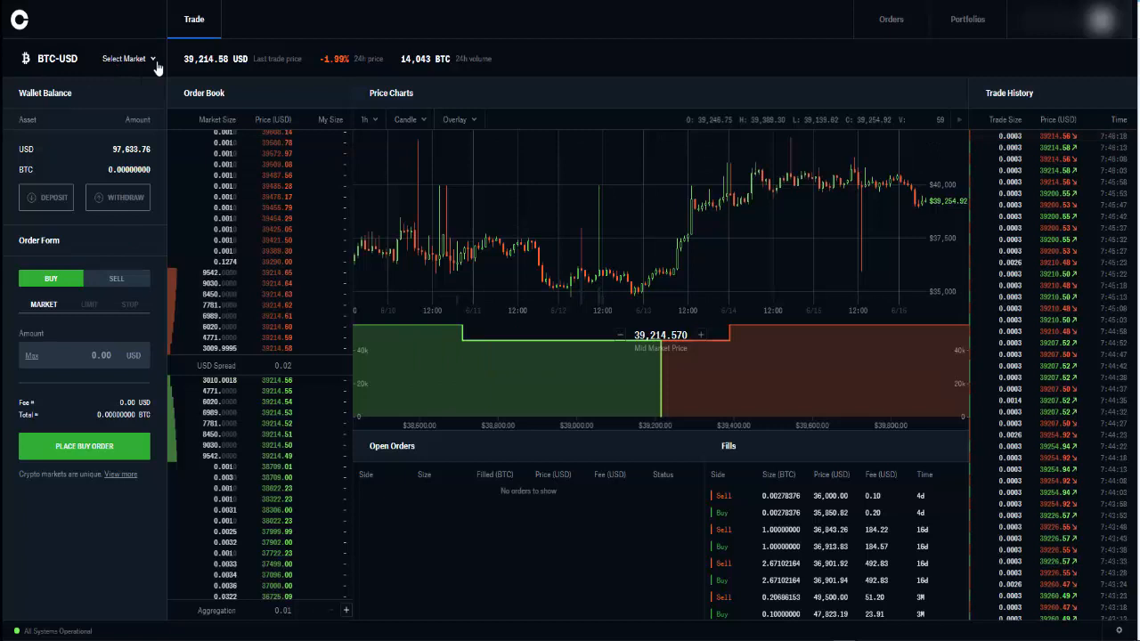
pyautogui.moveTo(139, 68)
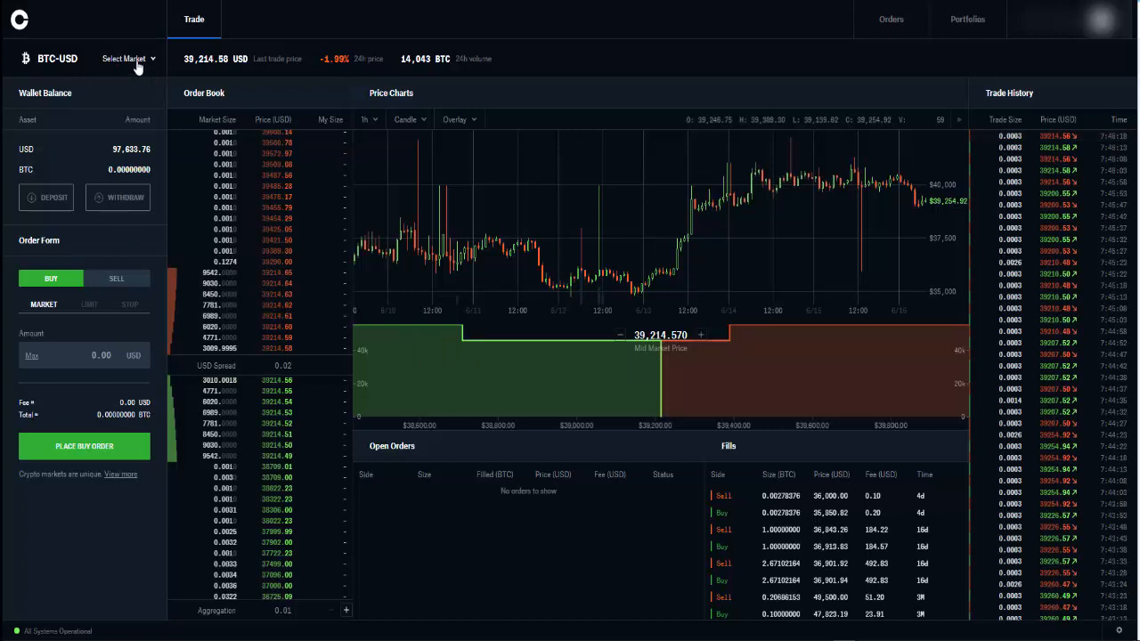
# View the USD deposit options (Bank Account, Coinbase.com) and dismiss them.
pyautogui.click(128, 58)
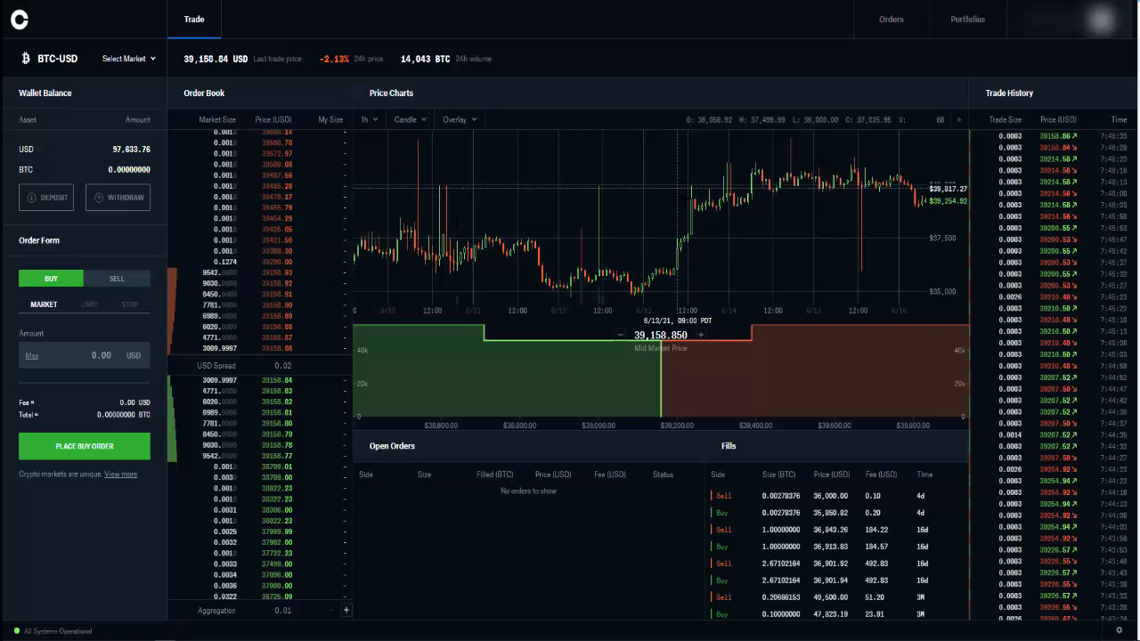
pyautogui.moveTo(717, 401)
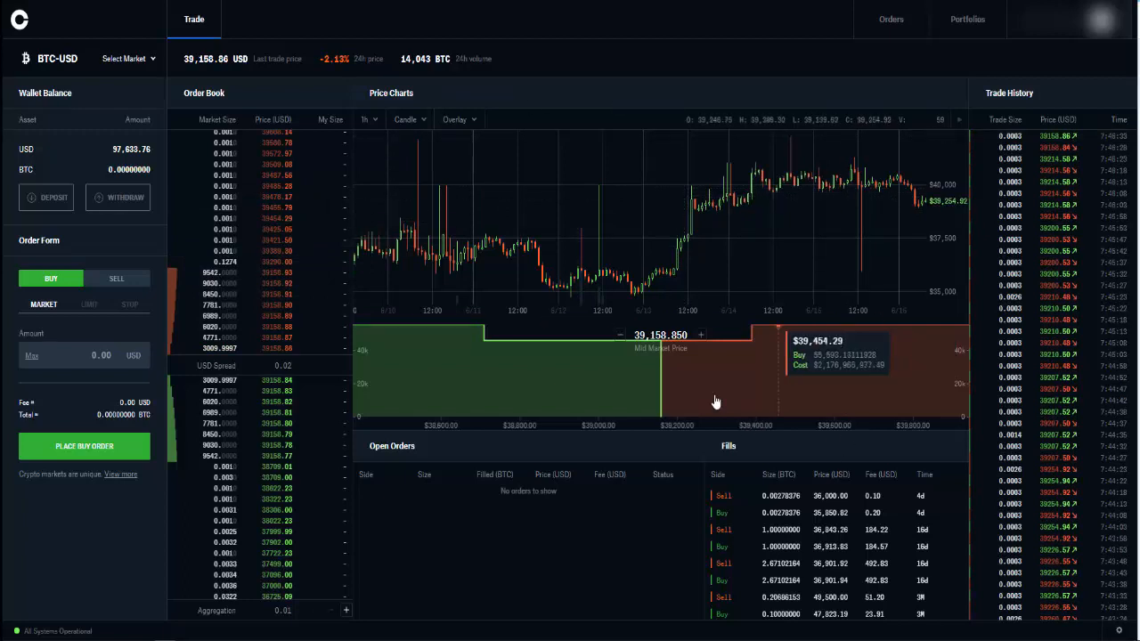
pyautogui.moveTo(732, 437)
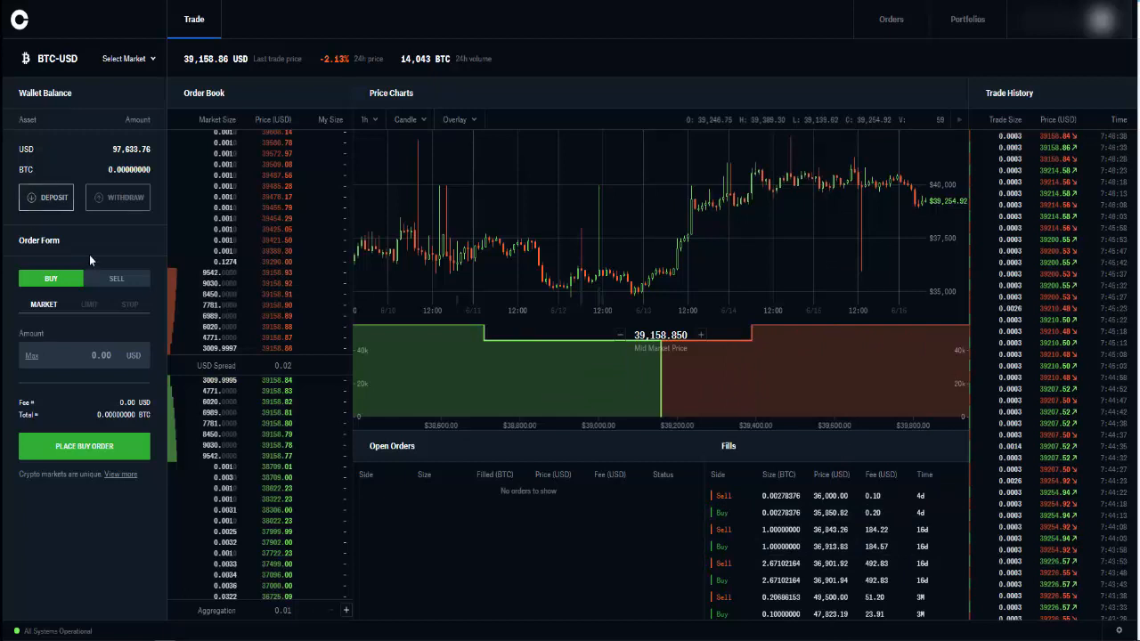
pyautogui.moveTo(139, 253)
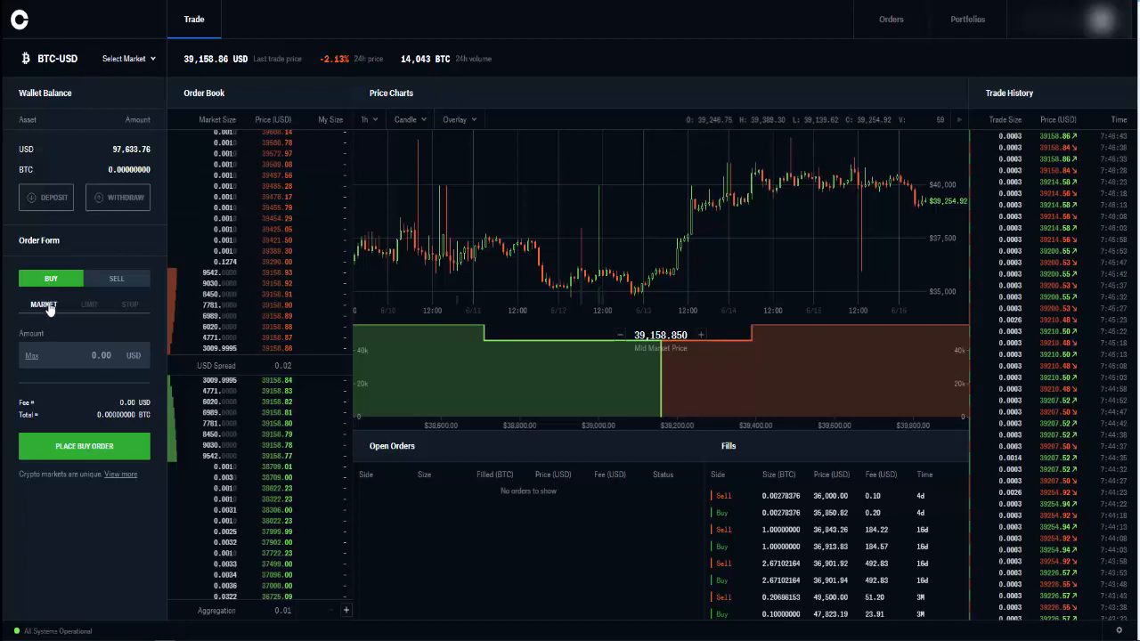
pyautogui.moveTo(116, 278)
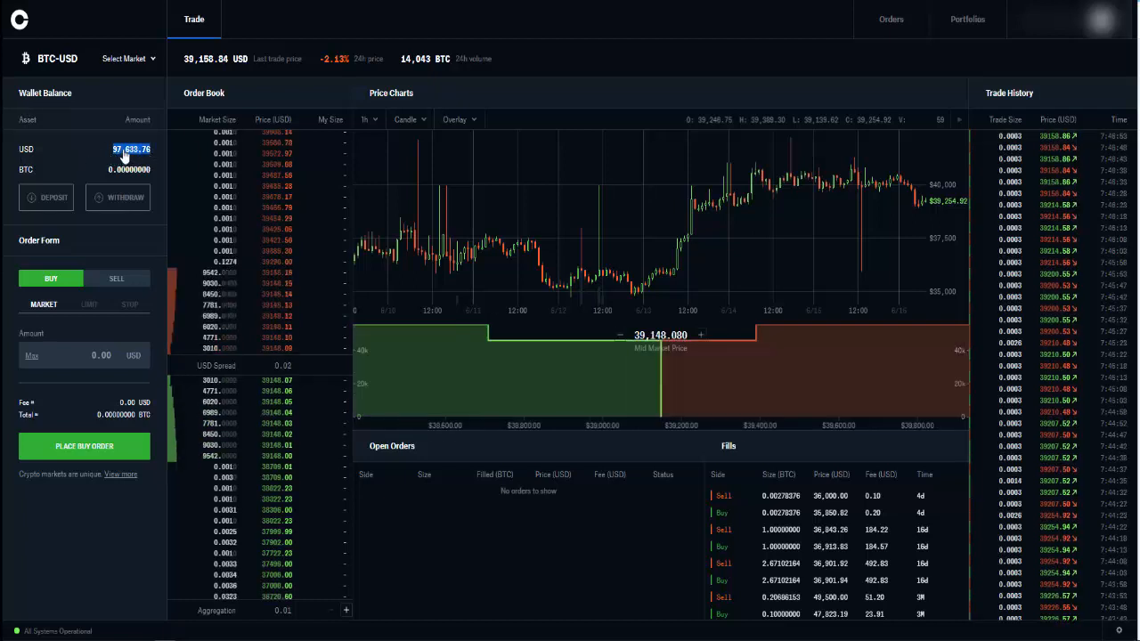
pyautogui.moveTo(121, 174)
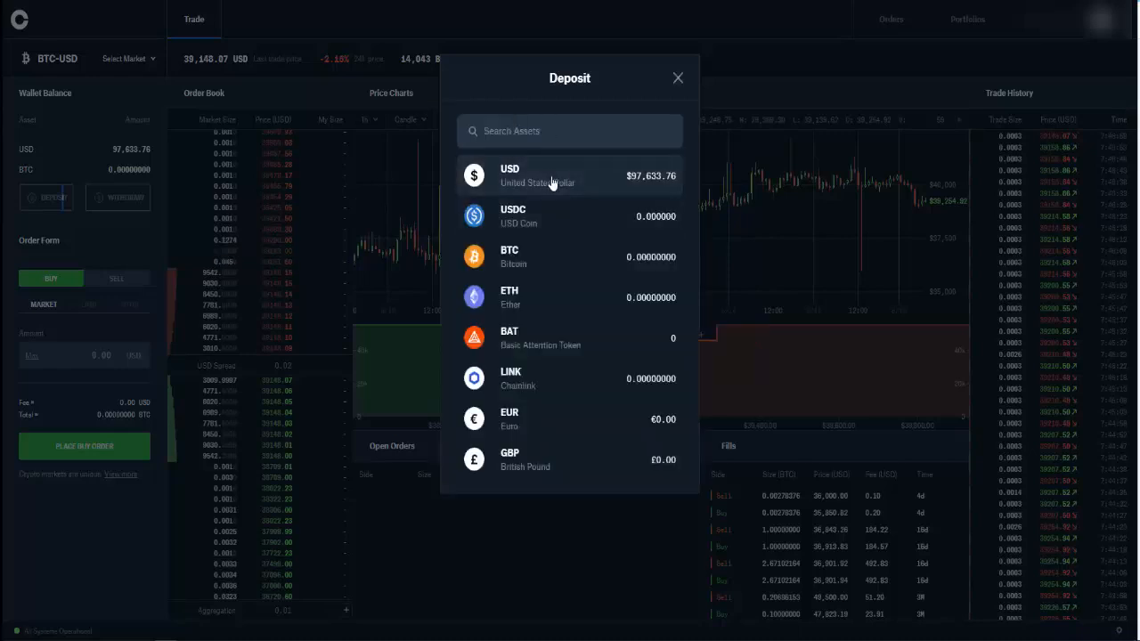
pyautogui.moveTo(603, 171)
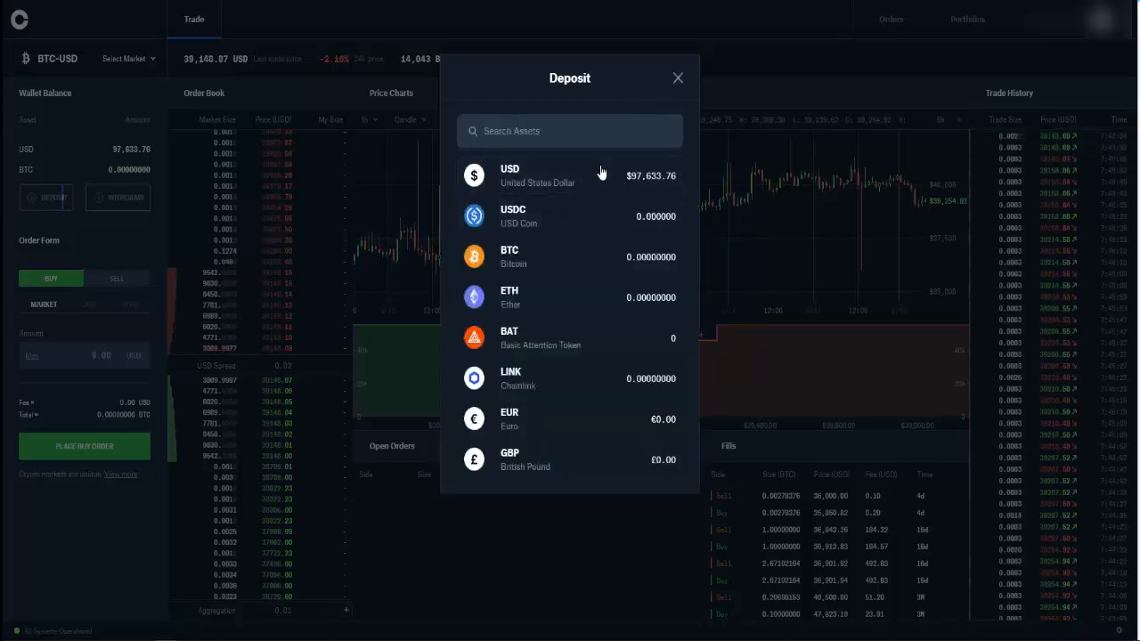
pyautogui.click(553, 176)
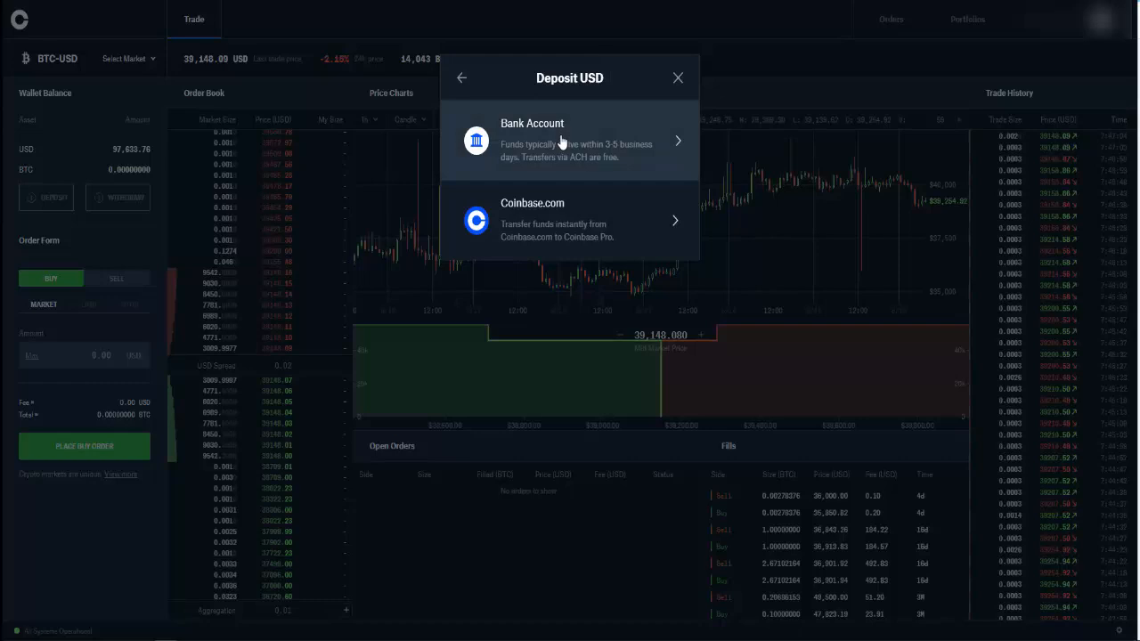
pyautogui.moveTo(552, 221)
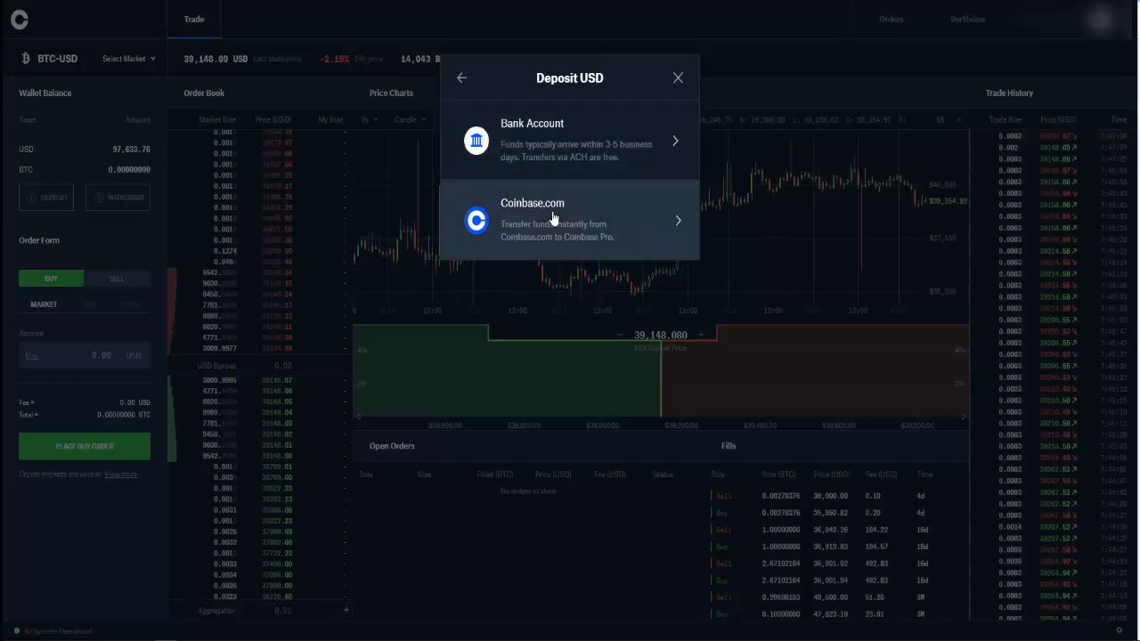
pyautogui.moveTo(535, 235)
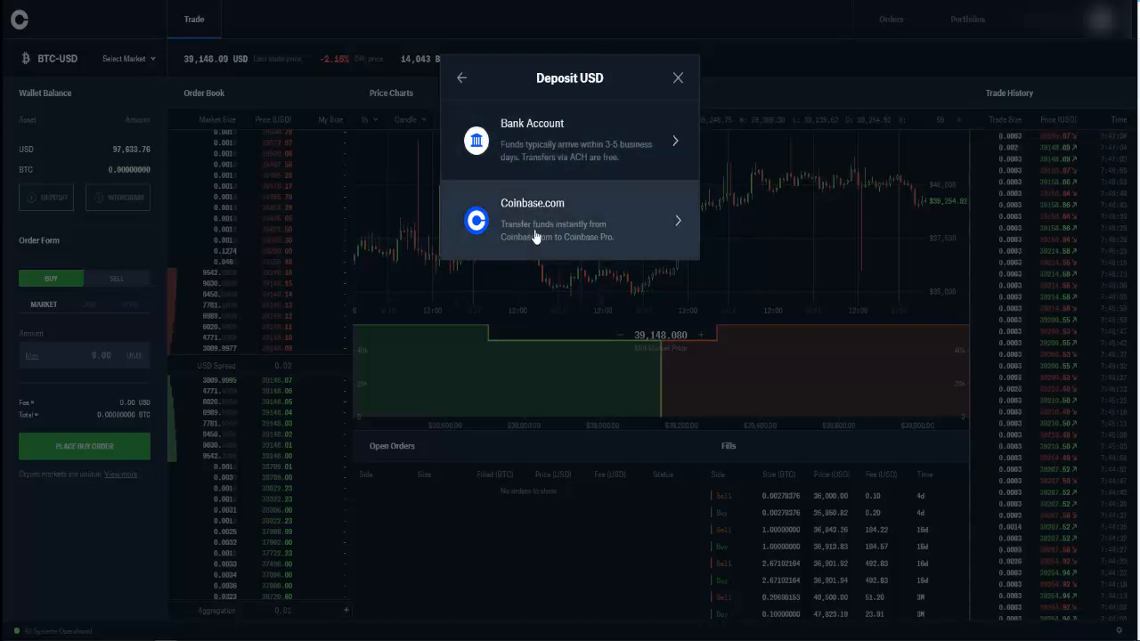
pyautogui.moveTo(678, 78)
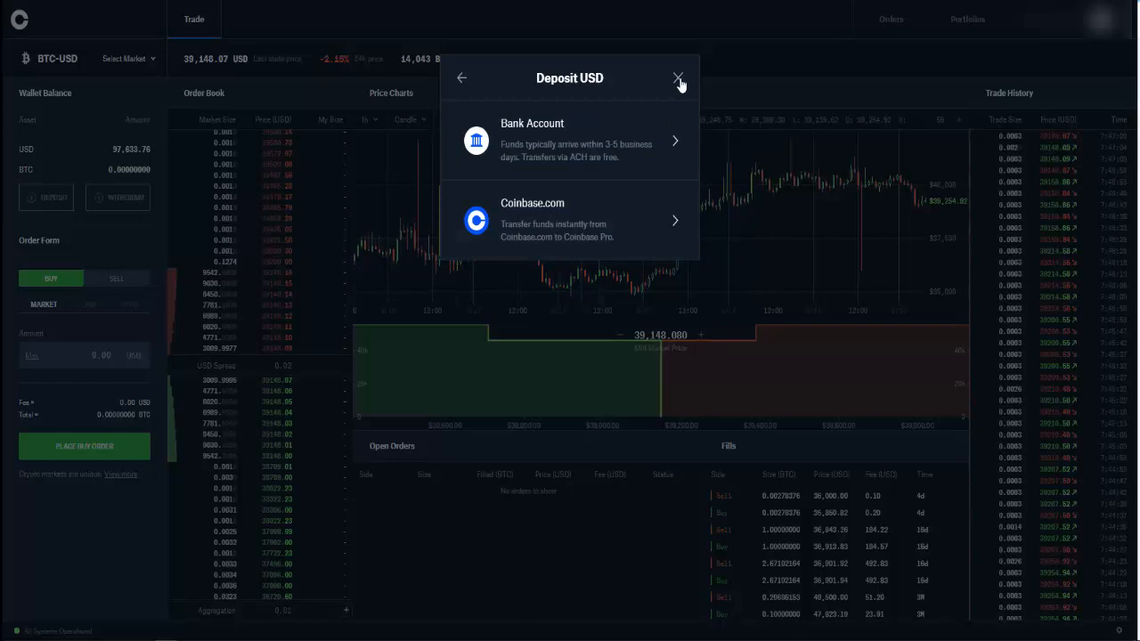
pyautogui.click(678, 78)
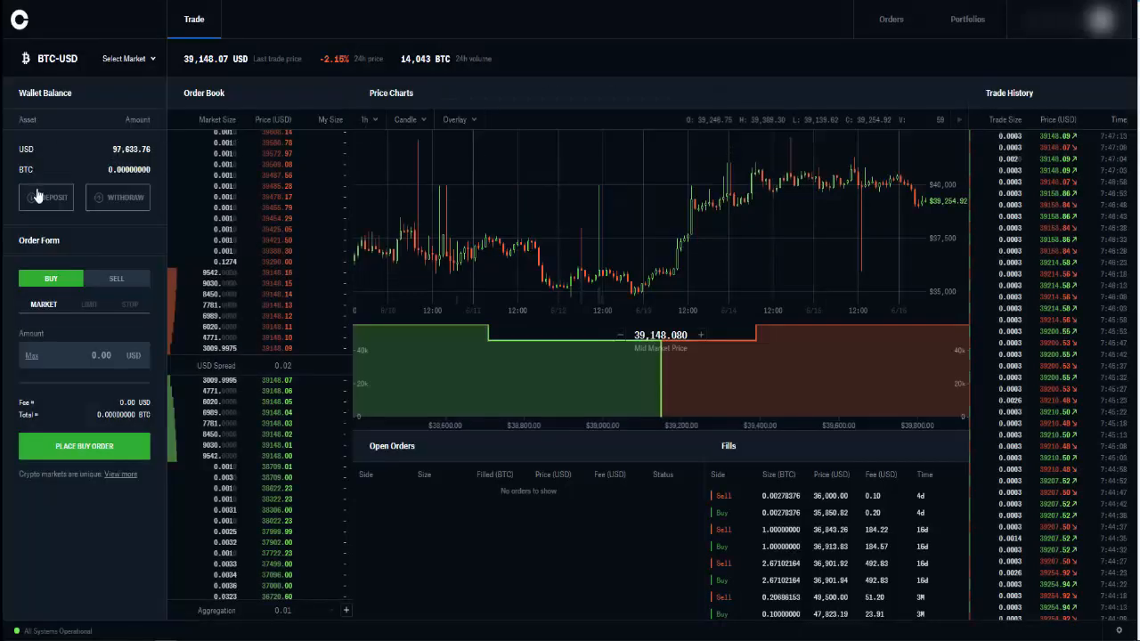
# Bring up the list of assets available to withdraw, then close it.
pyautogui.click(117, 196)
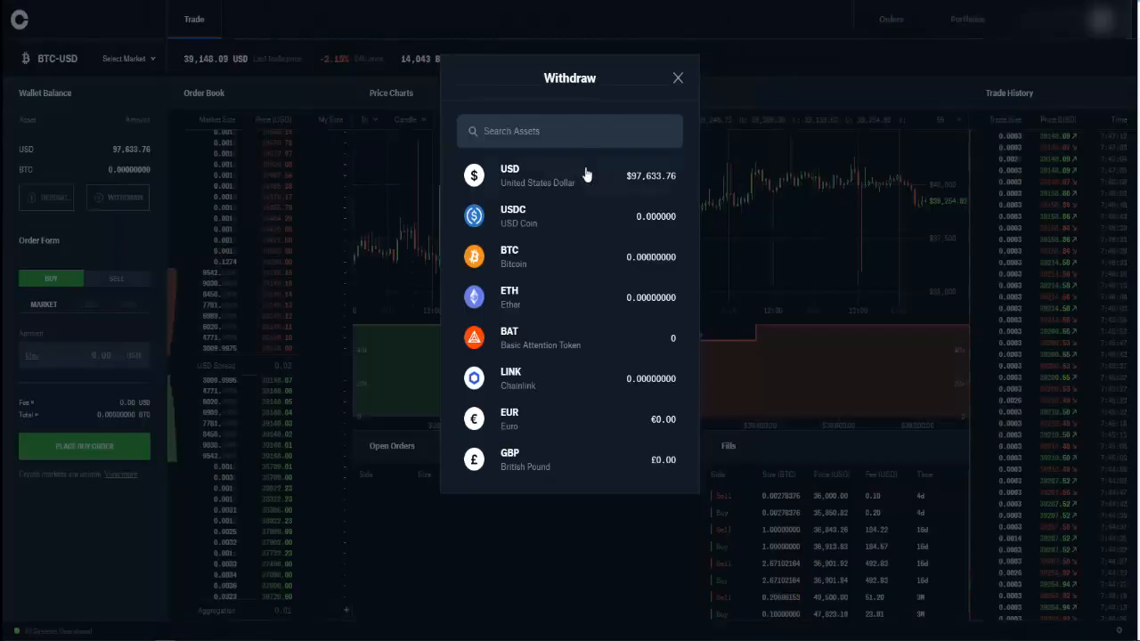
pyautogui.click(677, 78)
pyautogui.write('500')
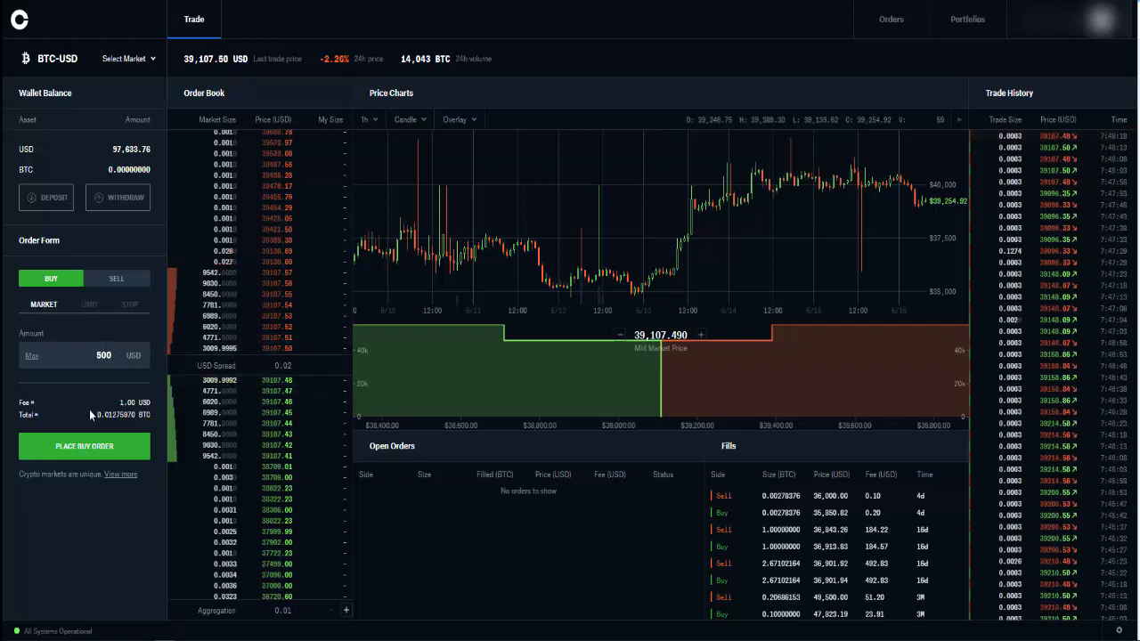
# Fill the 500 USD market buy, then sell the full BTC balance back at market.
pyautogui.click(85, 445)
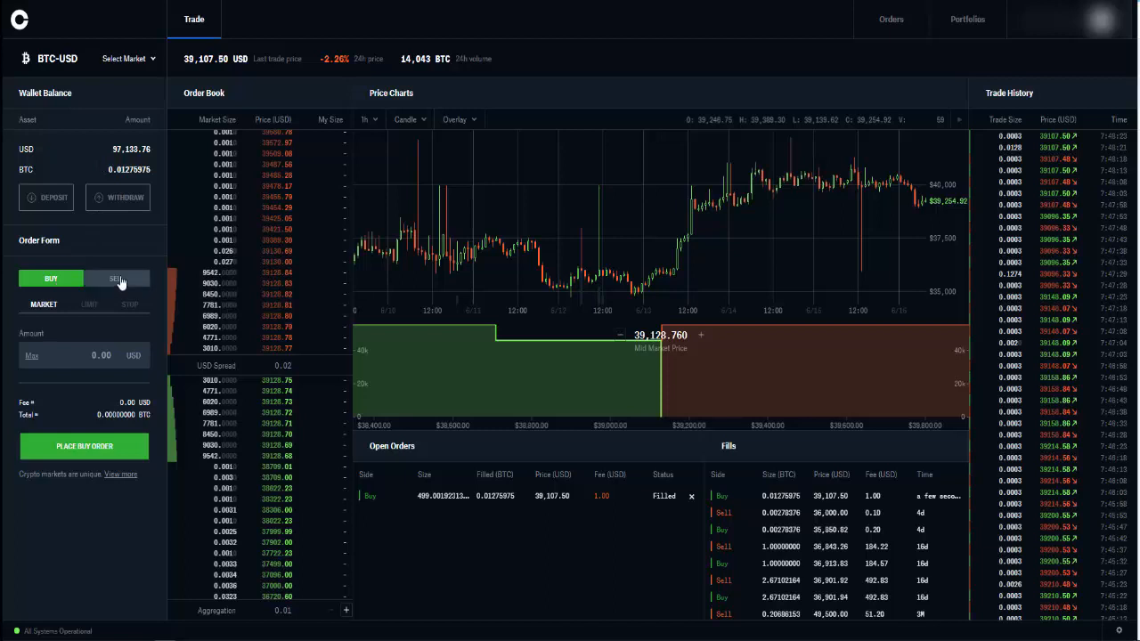
pyautogui.click(118, 278)
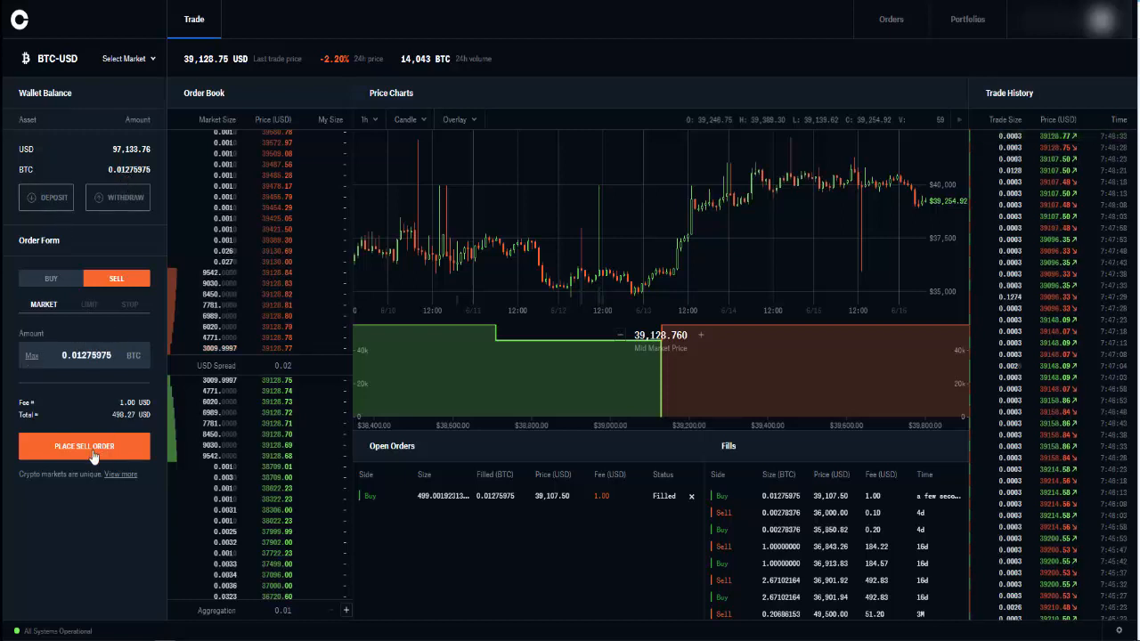
pyautogui.click(84, 445)
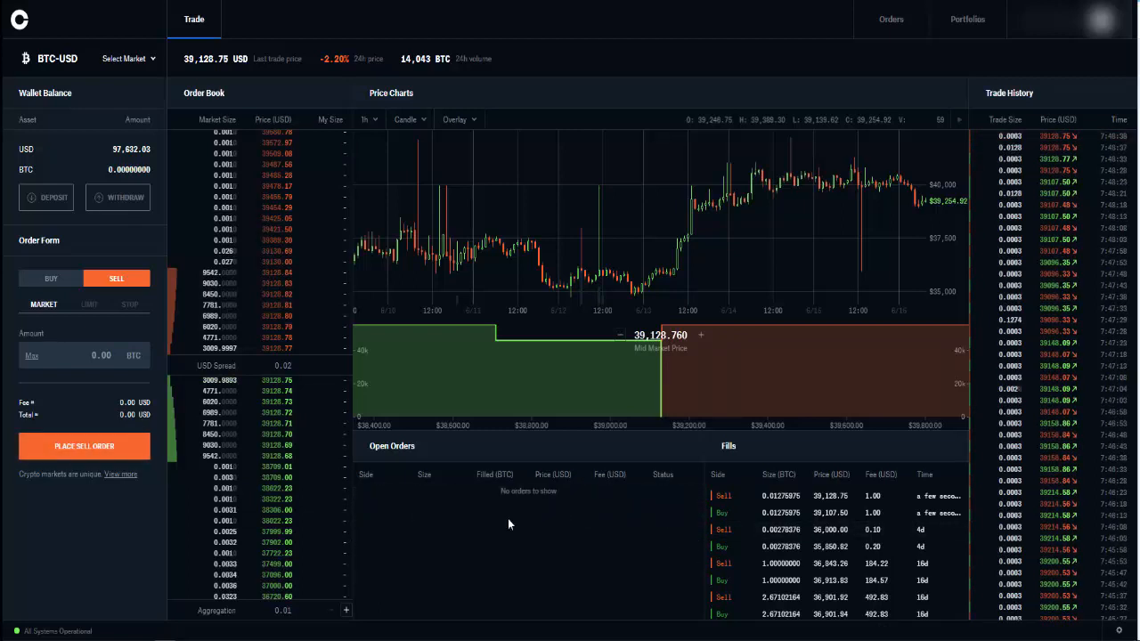
pyautogui.click(89, 303)
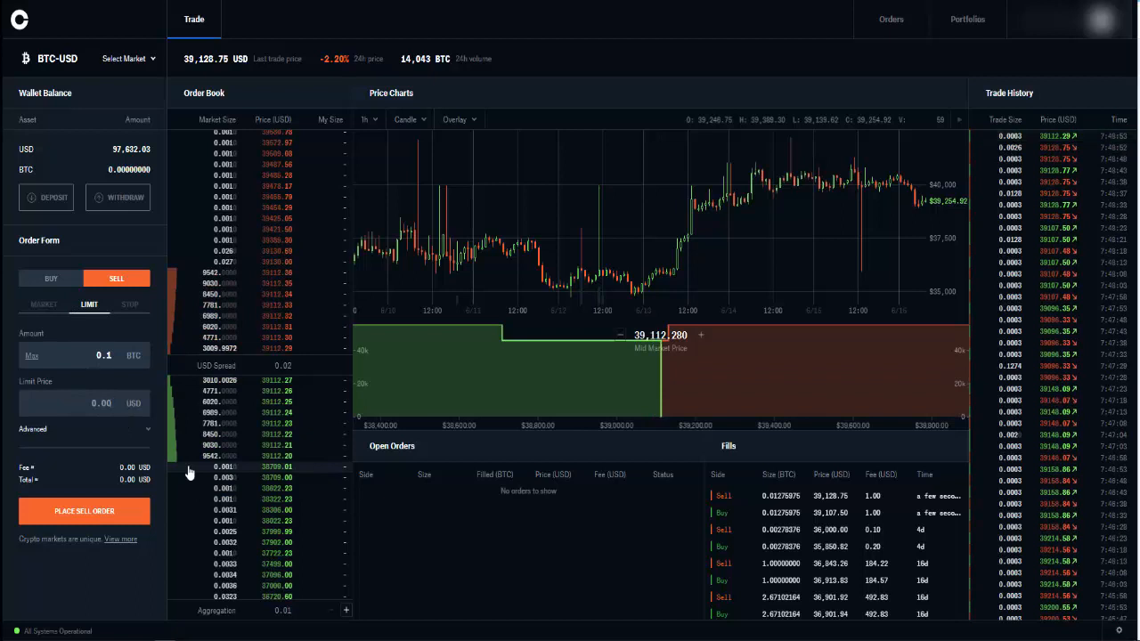
# Submit a limit buy of 0.1 BTC at 39,112.27 USD with advanced options shown.
pyautogui.write('39112.27')
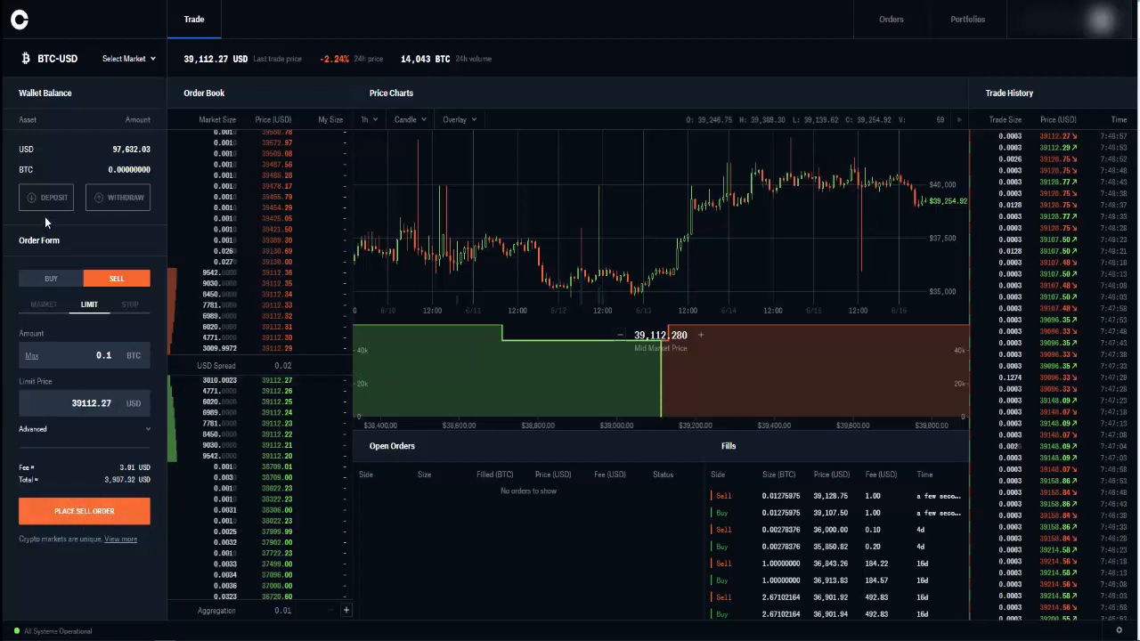
pyautogui.click(50, 277)
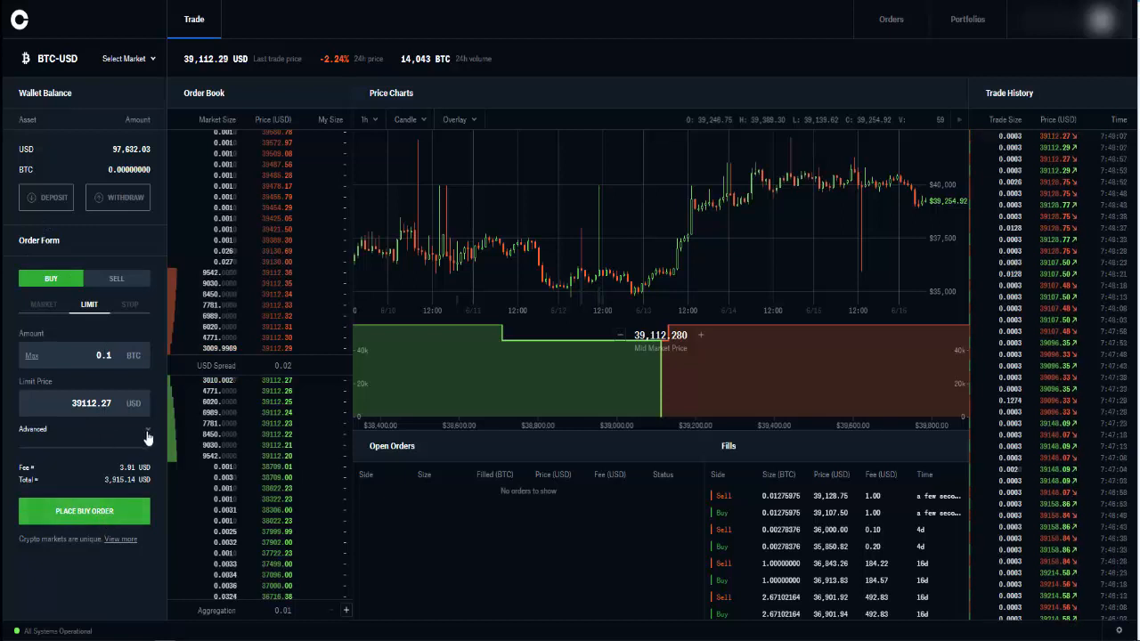
pyautogui.click(32, 428)
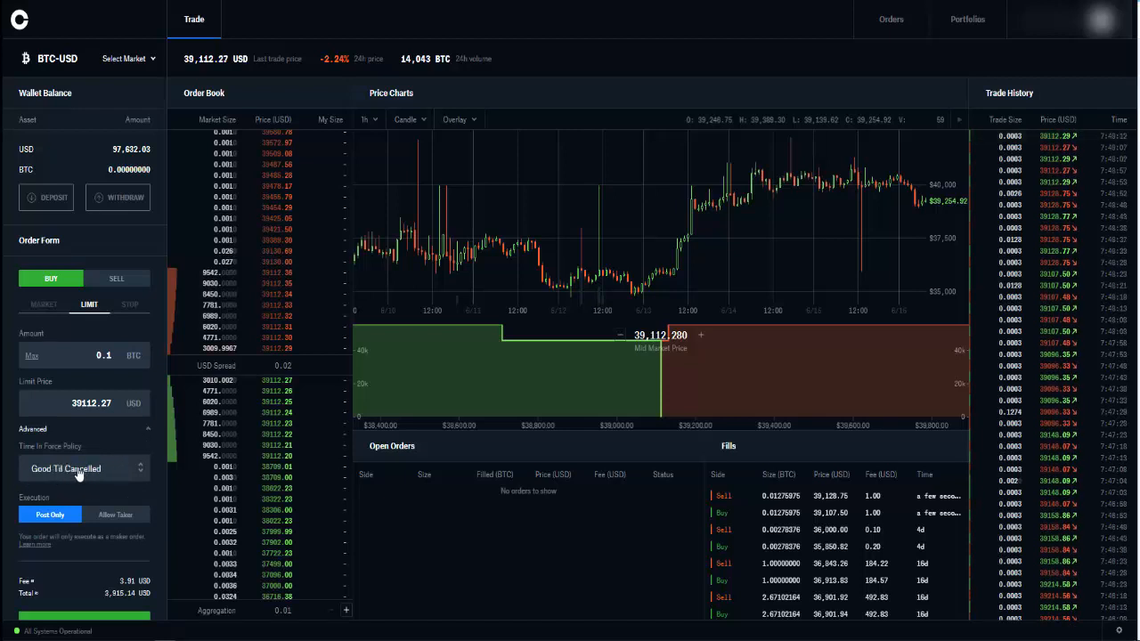
pyautogui.moveTo(80, 535)
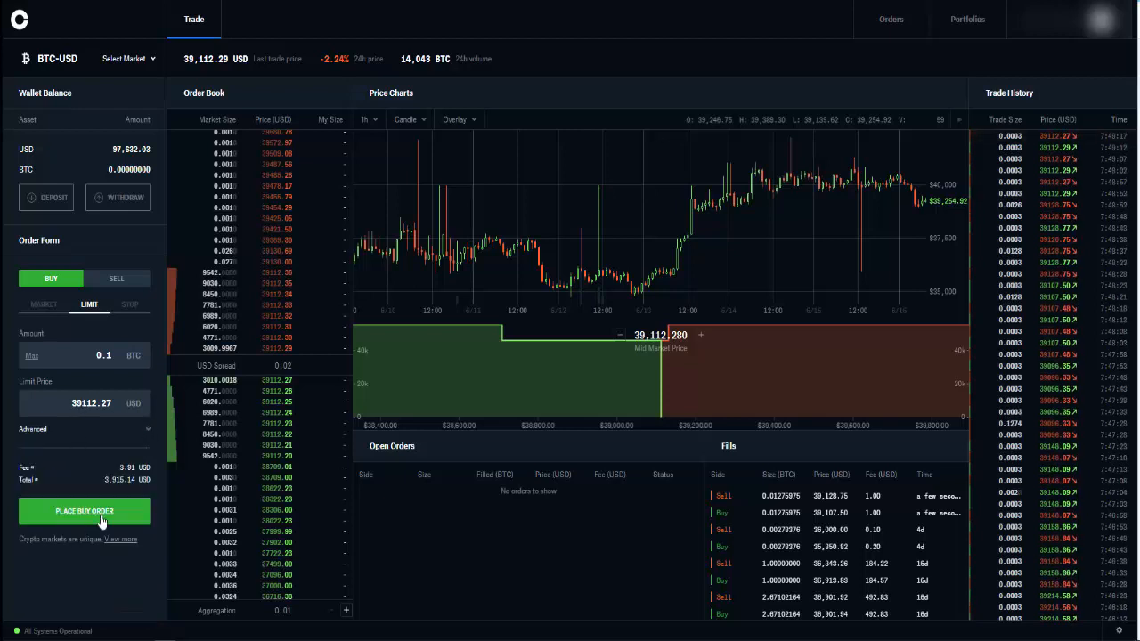
pyautogui.click(83, 510)
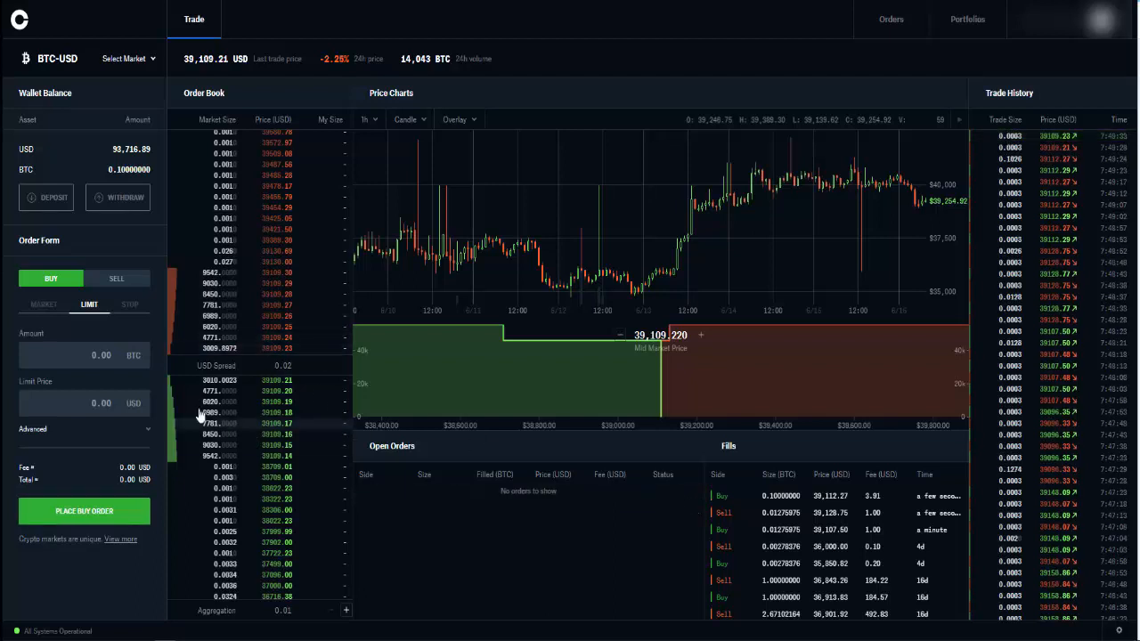
# Submit a limit sell of 0.1 BTC at 39,109.23 USD that stays open.
pyautogui.click(116, 278)
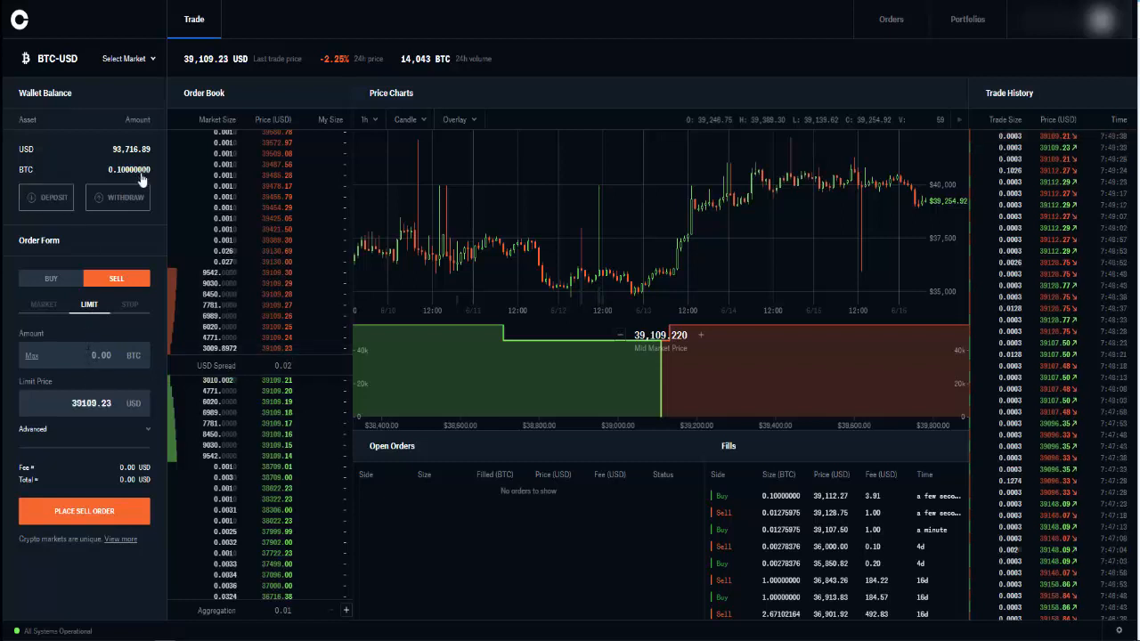
pyautogui.click(84, 509)
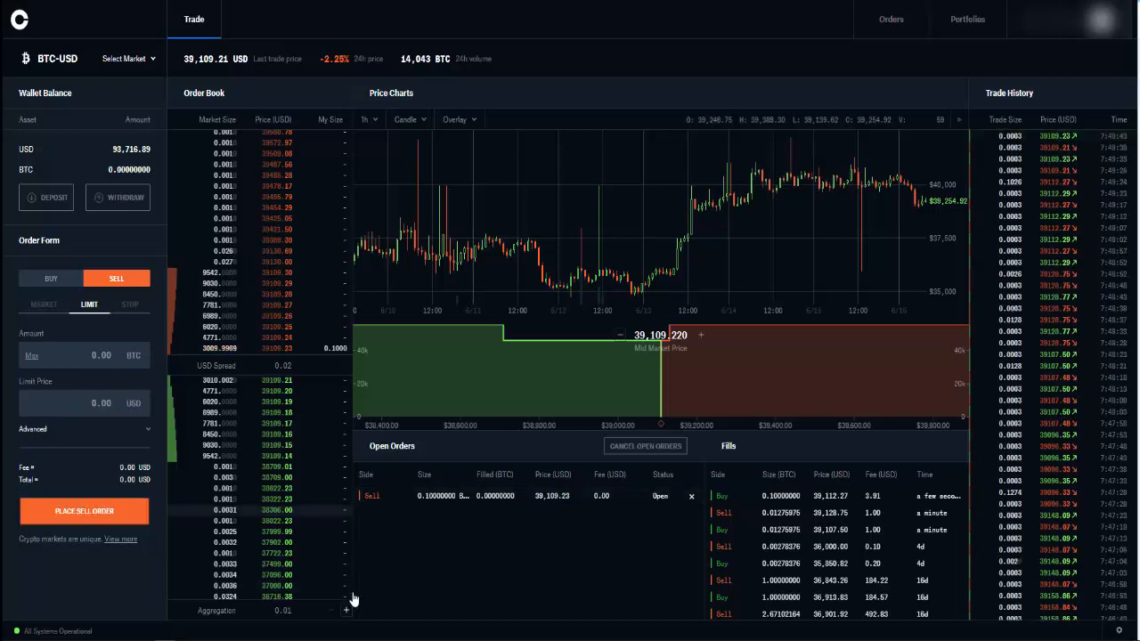
pyautogui.moveTo(369, 404)
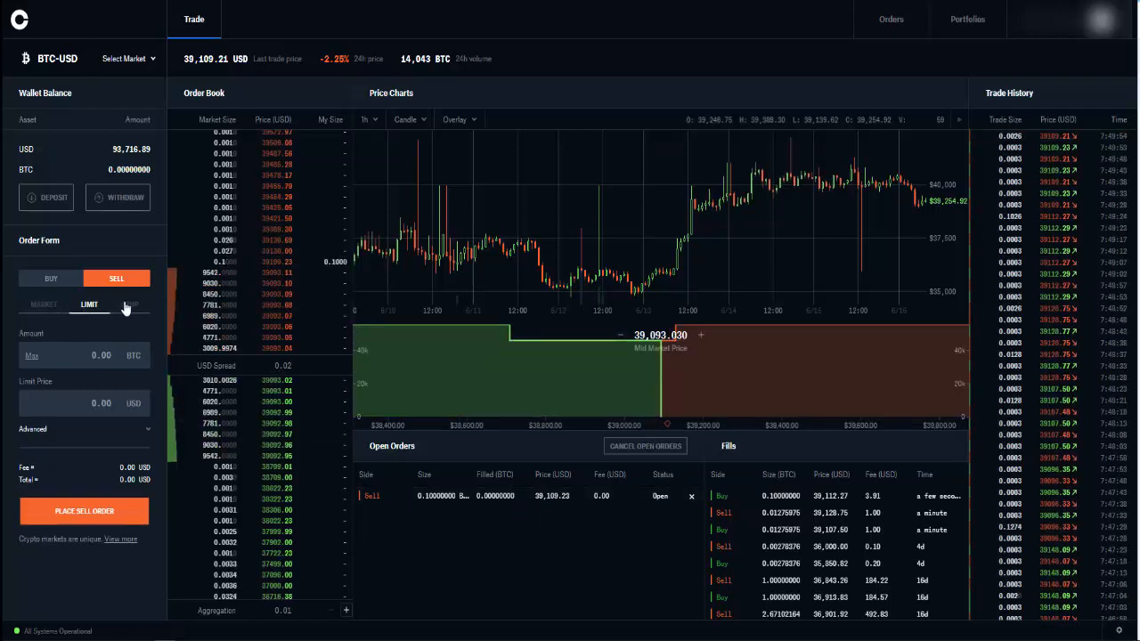
# View the stop order price fields, then cancel the open 0.1 BTC limit sell.
pyautogui.click(128, 305)
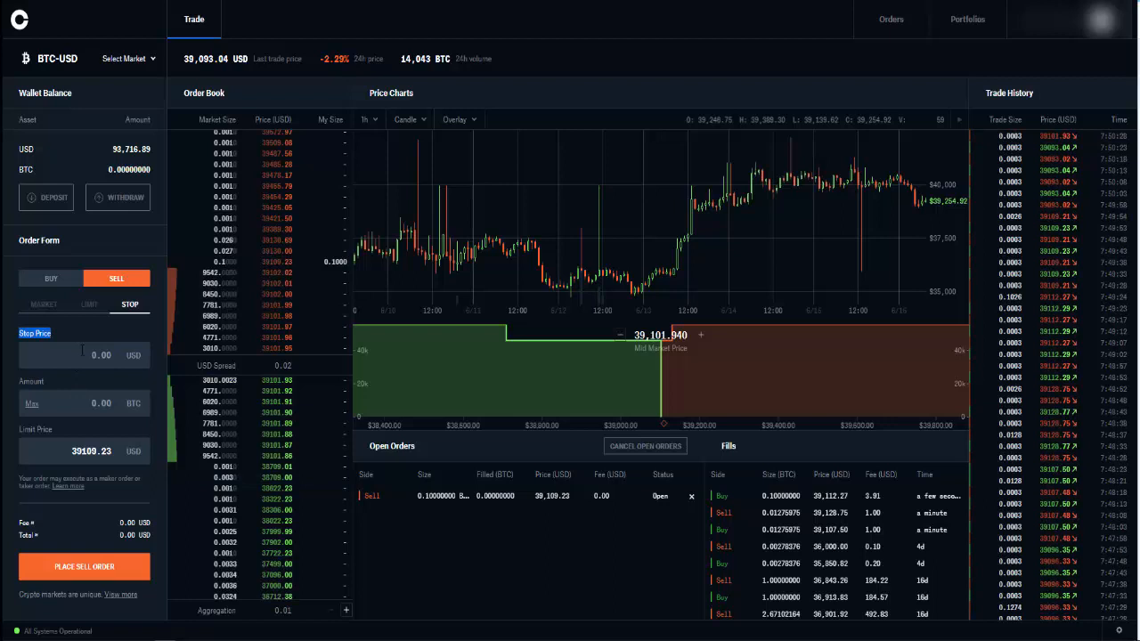
pyautogui.click(50, 278)
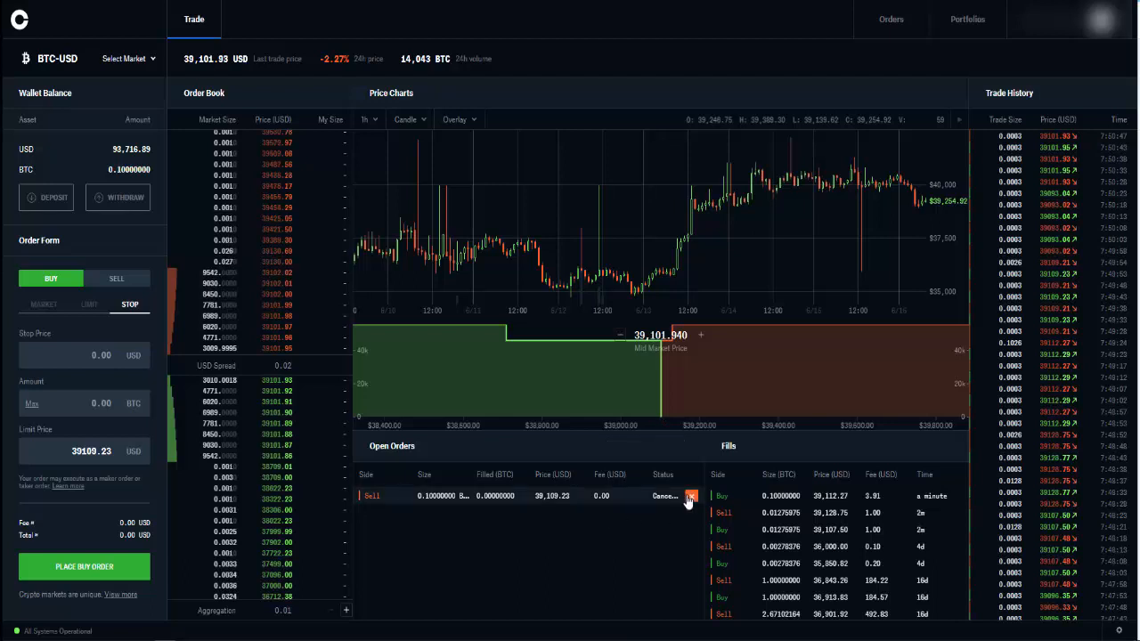
pyautogui.click(691, 495)
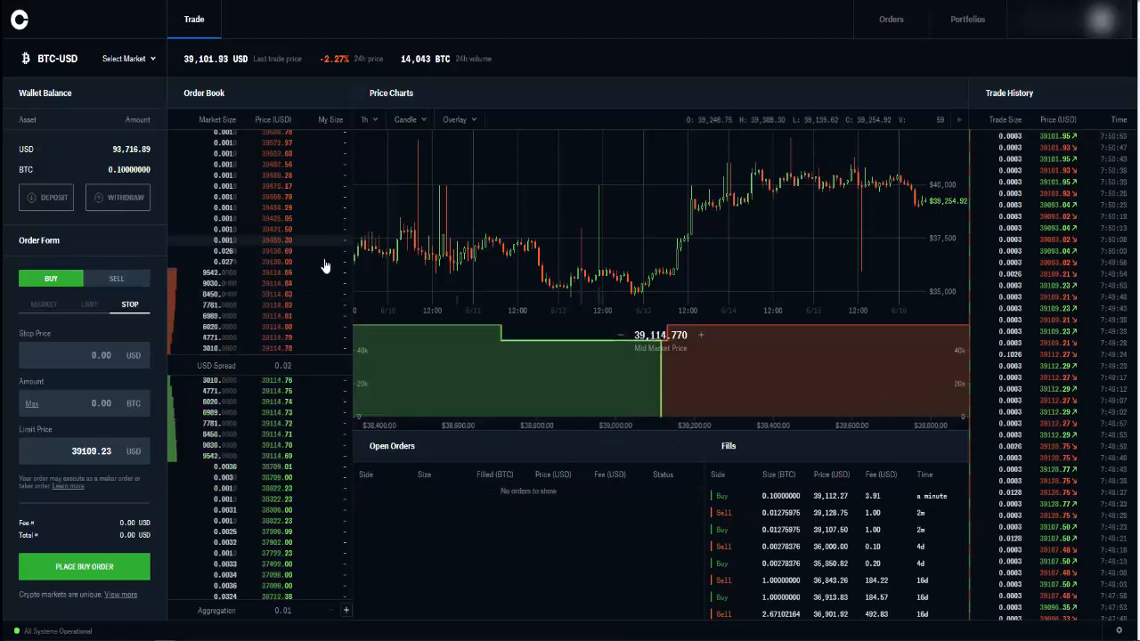